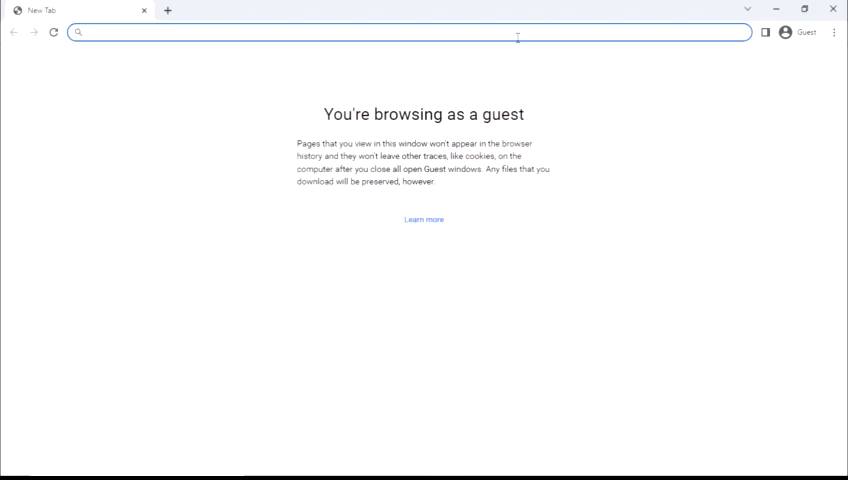
# Search Google for 'windows 10 download' to find Microsoft's ISO download page
pyautogui.write('windows 10 download')
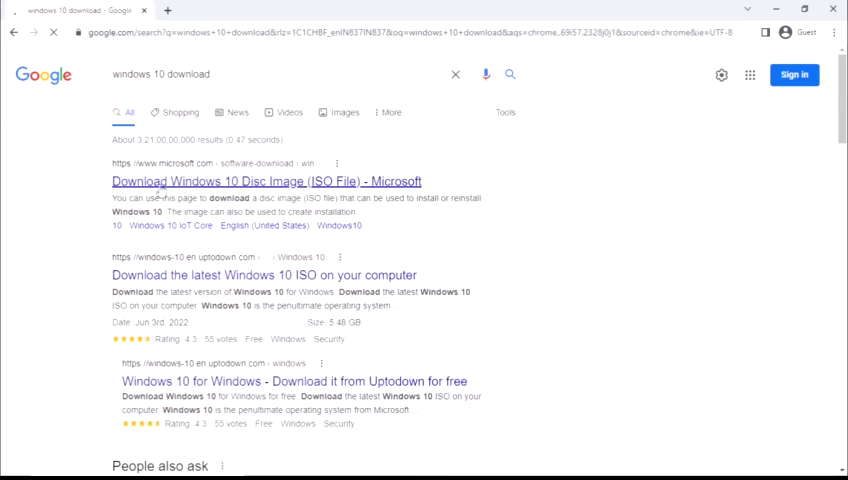
pyautogui.moveTo(196, 182)
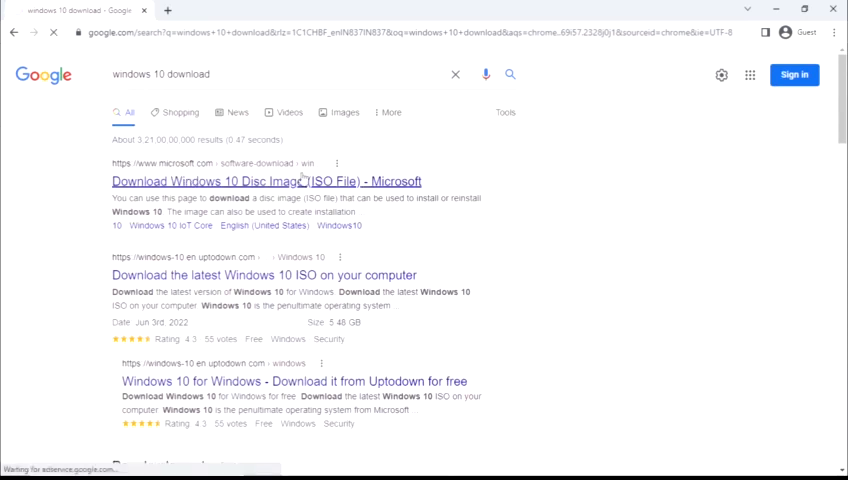
# From Microsoft's Download Windows 10 result, download the Media Creation Tool installer
pyautogui.click(266, 180)
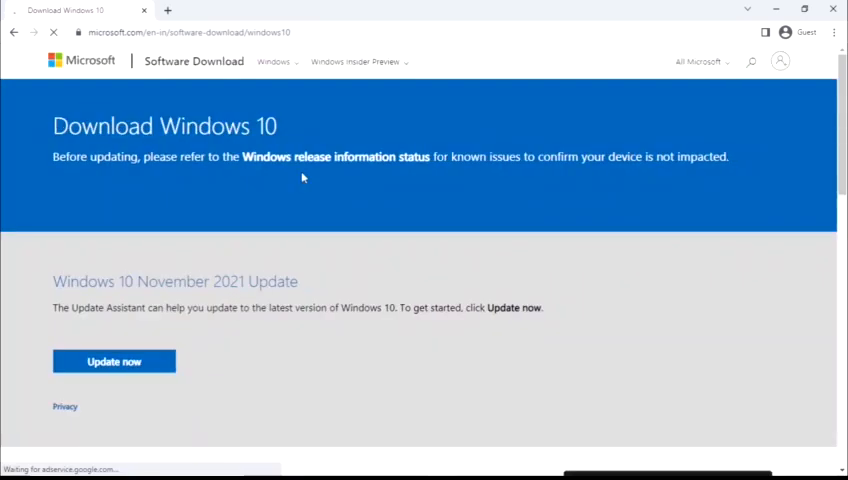
pyautogui.moveTo(308, 138)
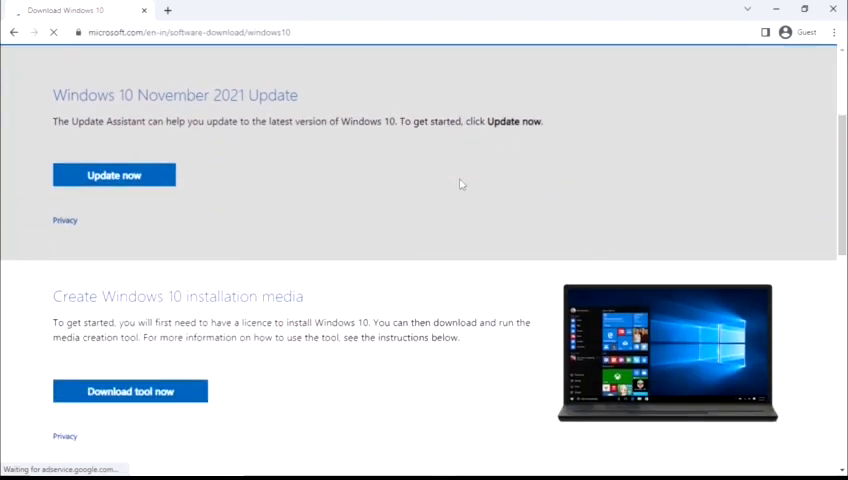
pyautogui.scroll(-3)
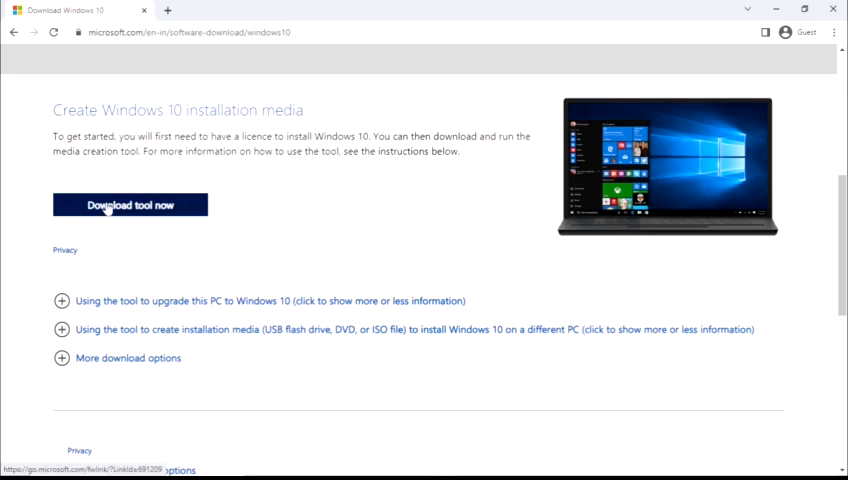
pyautogui.click(130, 204)
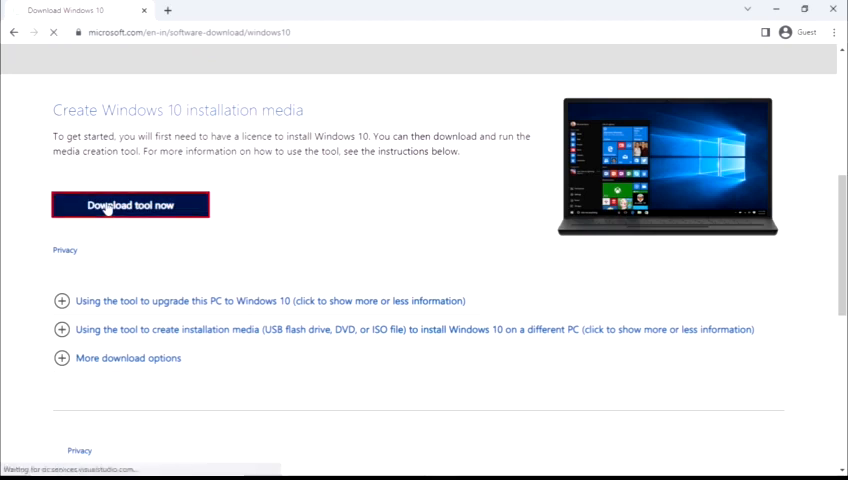
pyautogui.click(130, 204)
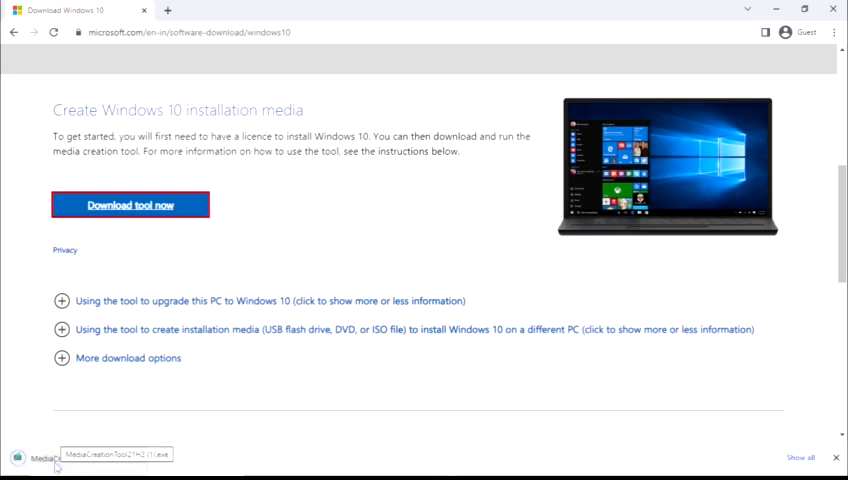
pyautogui.click(132, 458)
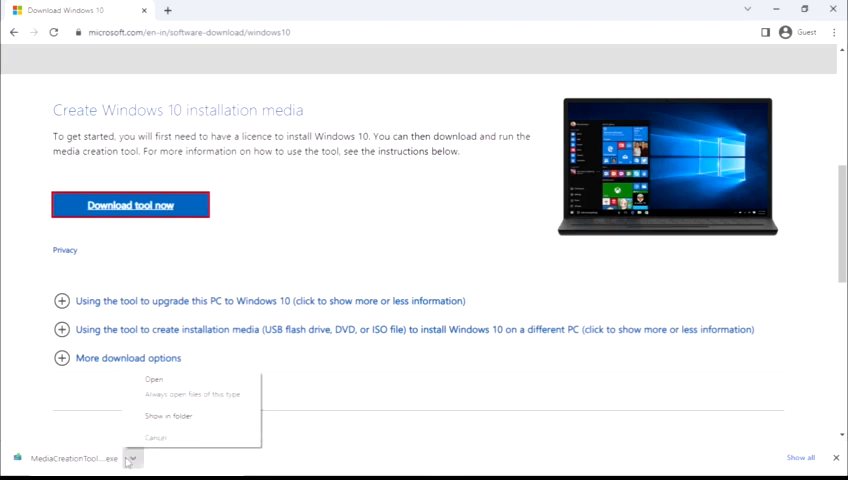
pyautogui.moveTo(836, 462)
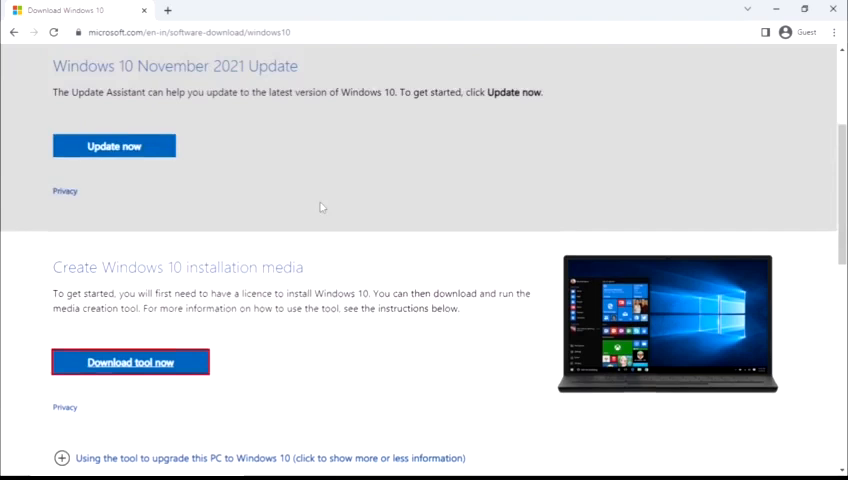
pyautogui.scroll(3)
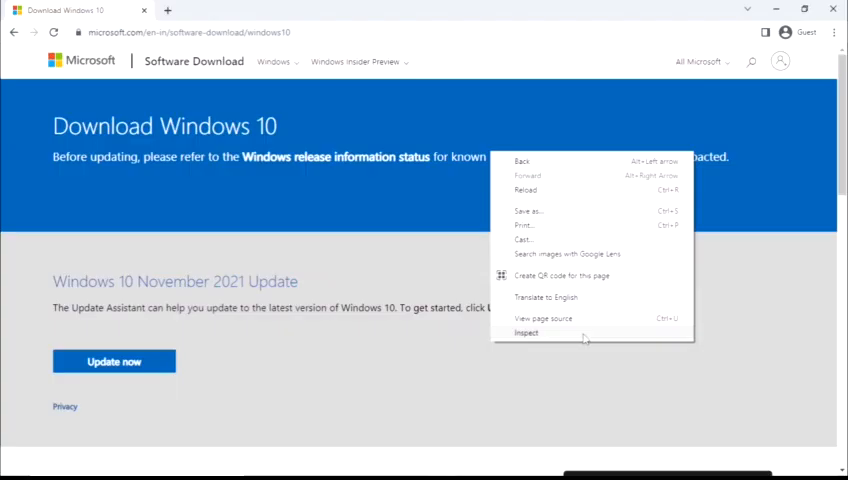
# Emulate the Microsoft download page as a Samsung Galaxy S8+ in DevTools to reveal the ISO edition chooser
pyautogui.click(526, 332)
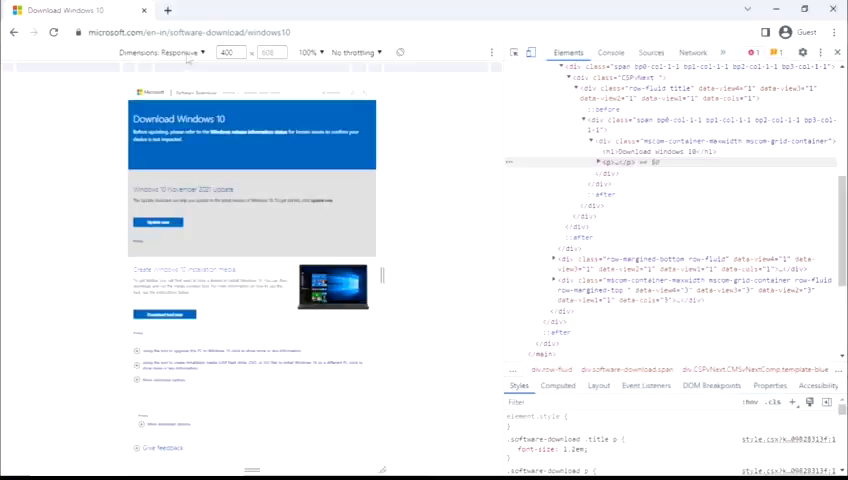
pyautogui.click(180, 64)
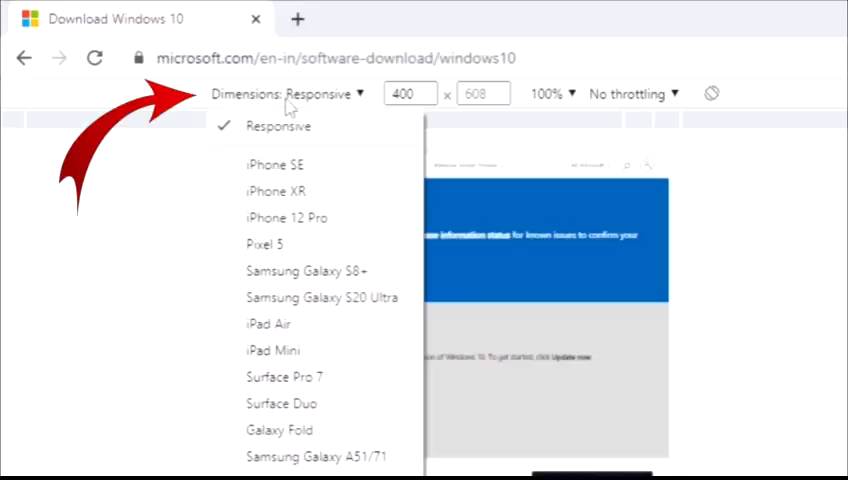
pyautogui.moveTo(276, 192)
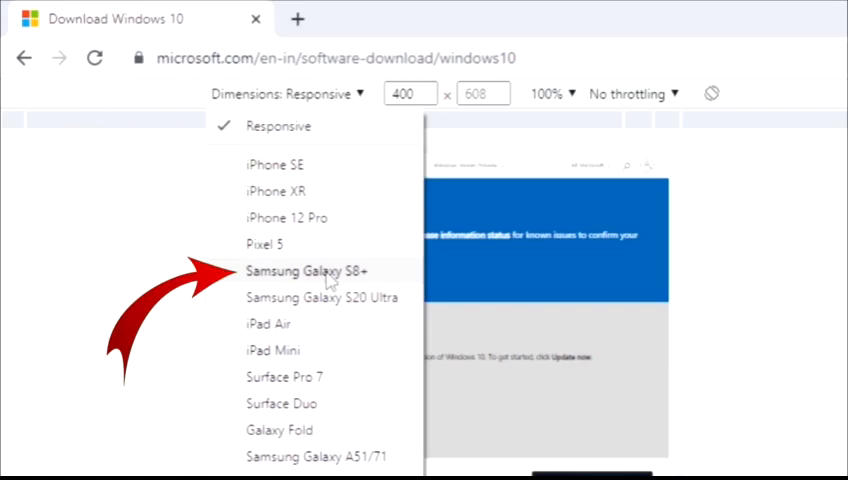
pyautogui.click(308, 270)
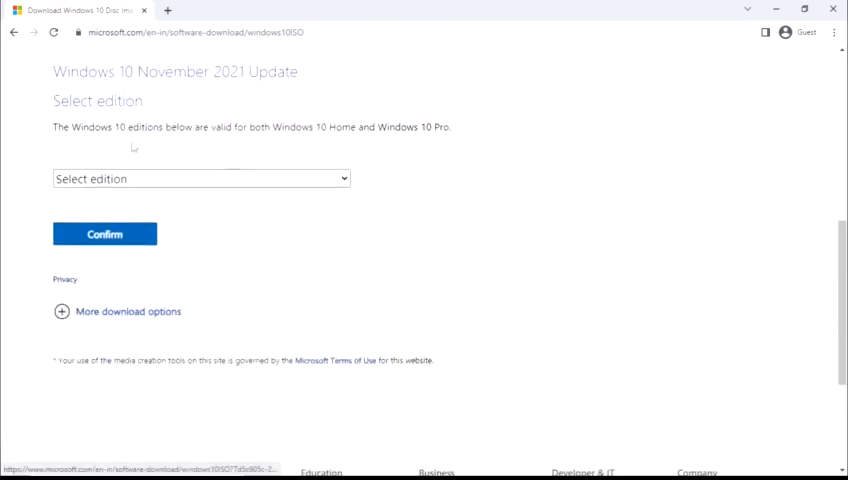
# Confirm Windows 10 (multi-edition ISO) as the edition to download
pyautogui.click(200, 178)
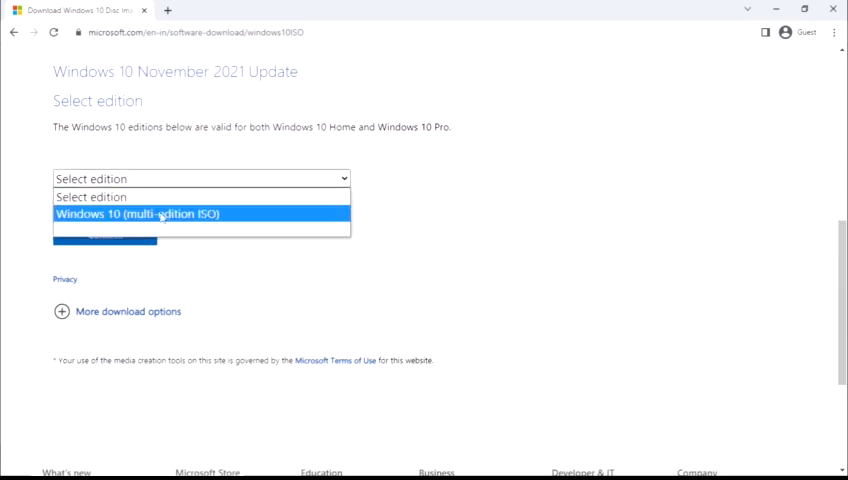
pyautogui.click(136, 212)
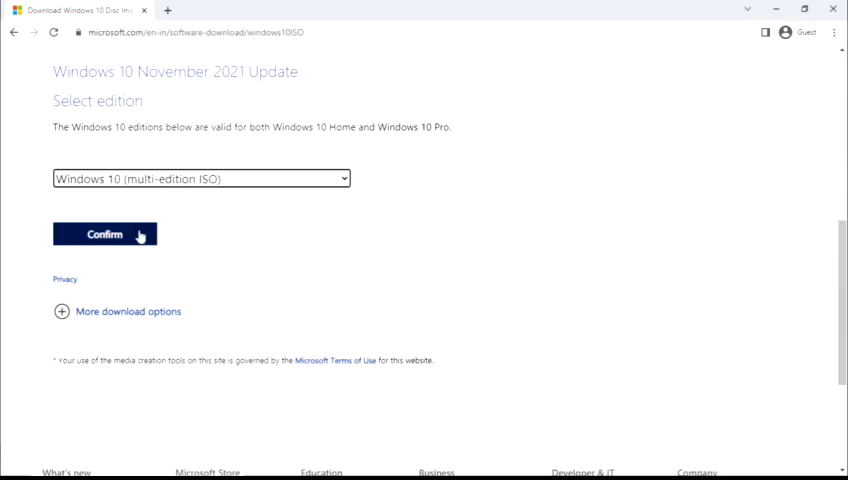
pyautogui.click(104, 232)
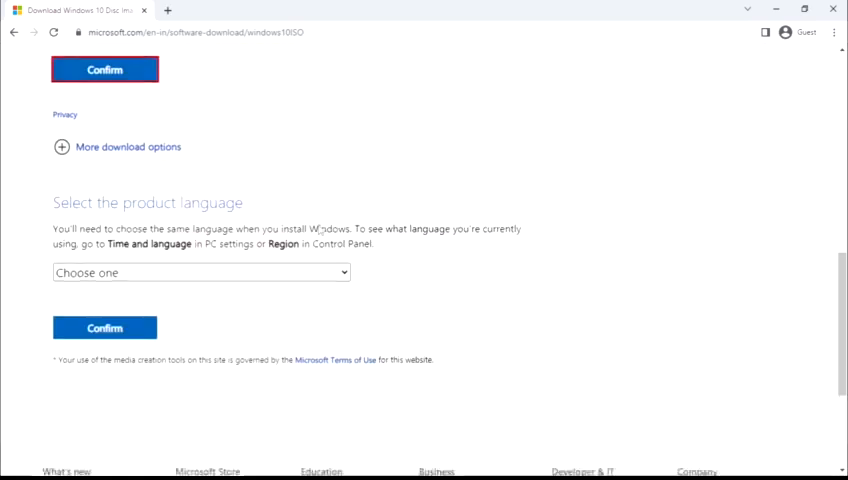
# Confirm English International as the product language, revealing the 24-hour ISO links
pyautogui.scroll(-3)
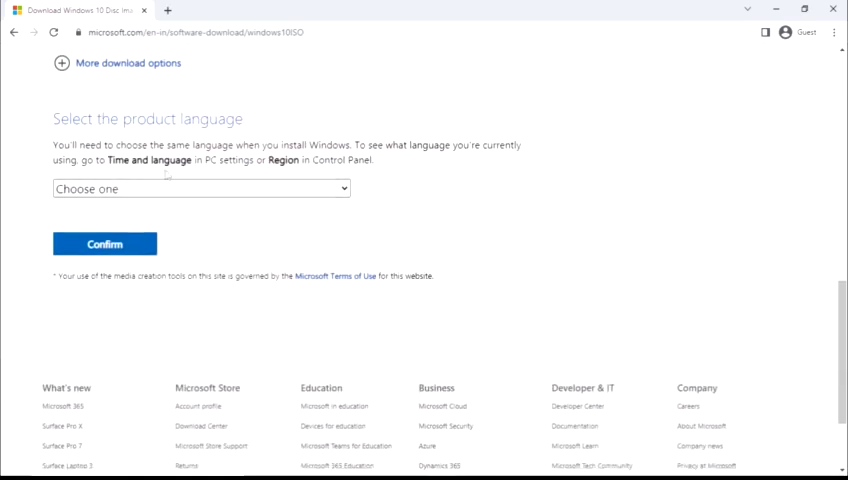
pyautogui.click(200, 188)
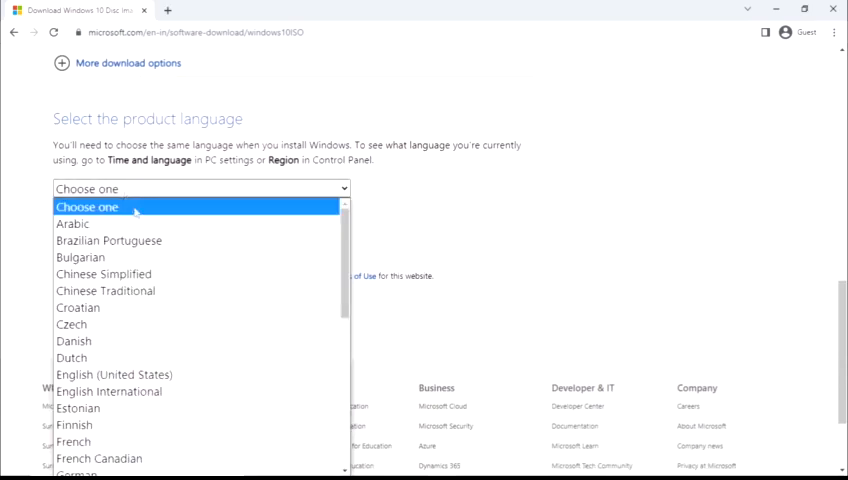
pyautogui.click(110, 392)
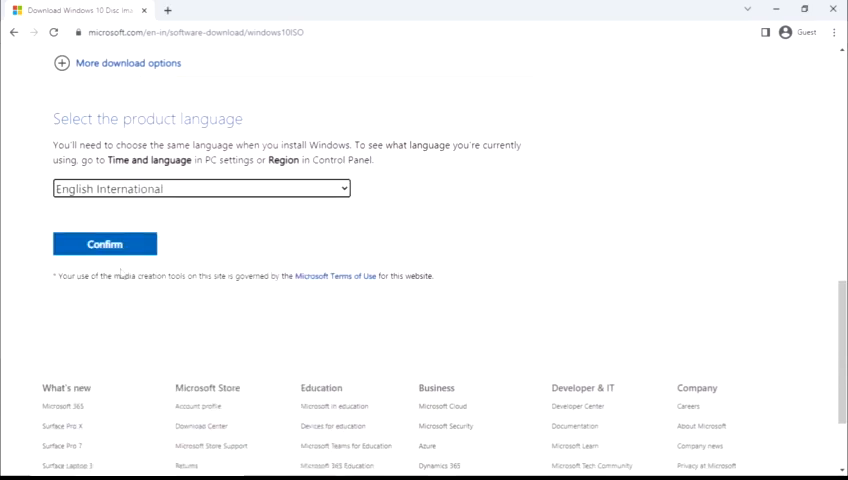
pyautogui.click(104, 244)
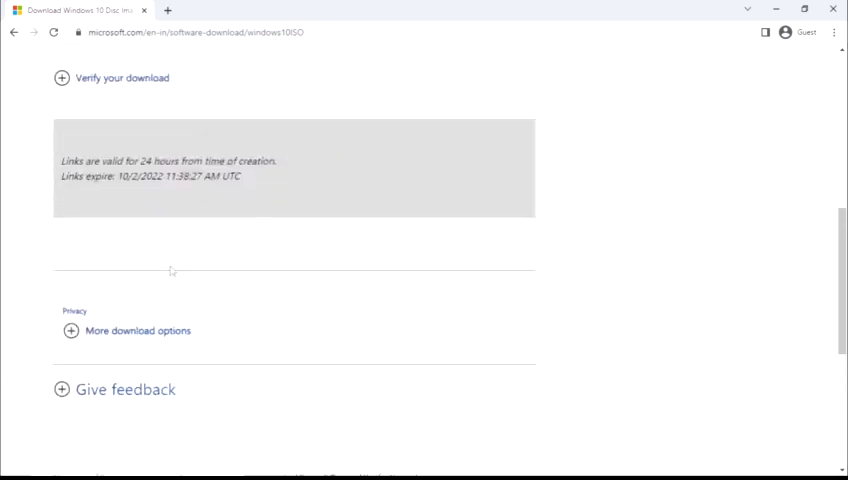
# Start the 64-bit Windows 10 English International ISO download (5.5 GB)
pyautogui.scroll(3)
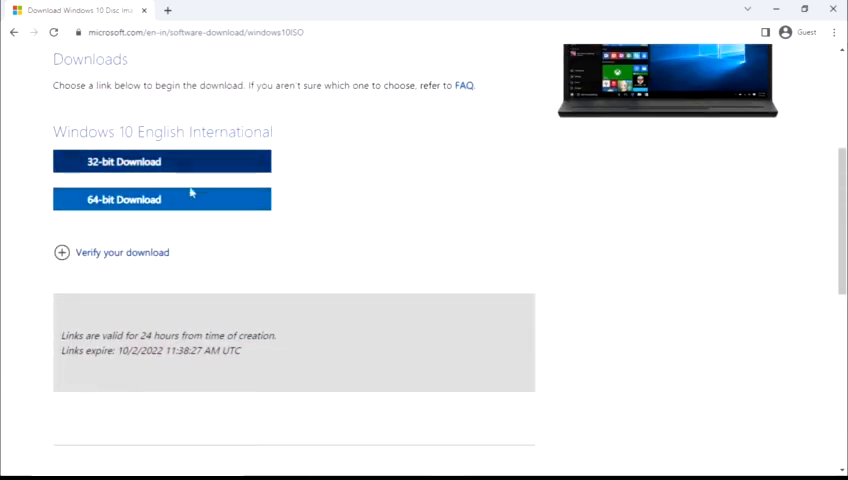
pyautogui.click(160, 200)
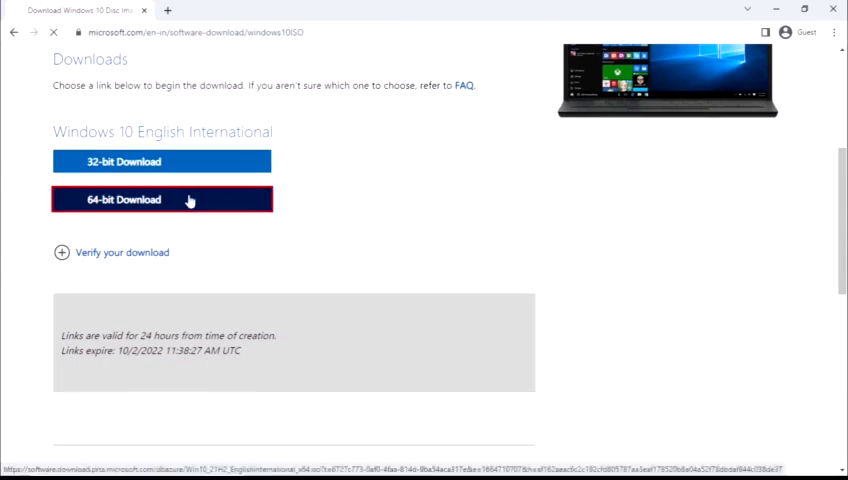
pyautogui.click(162, 200)
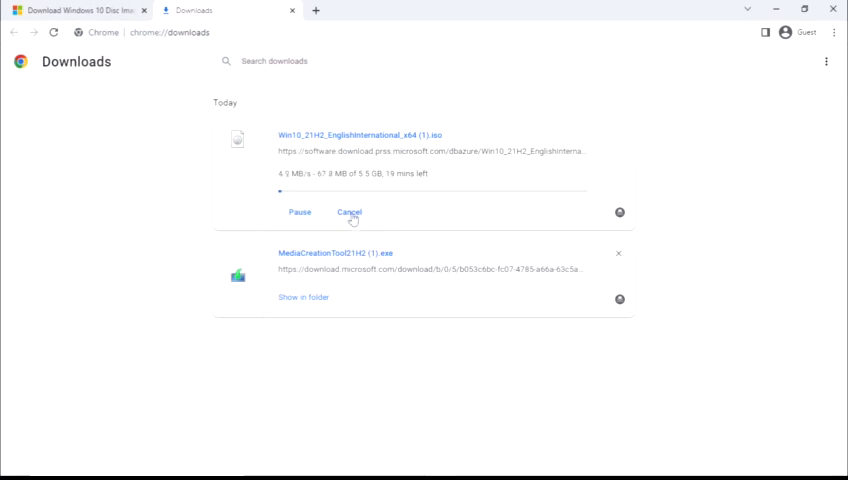
# Cancel the in-progress Windows 10 ISO download from chrome://downloads
pyautogui.click(348, 212)
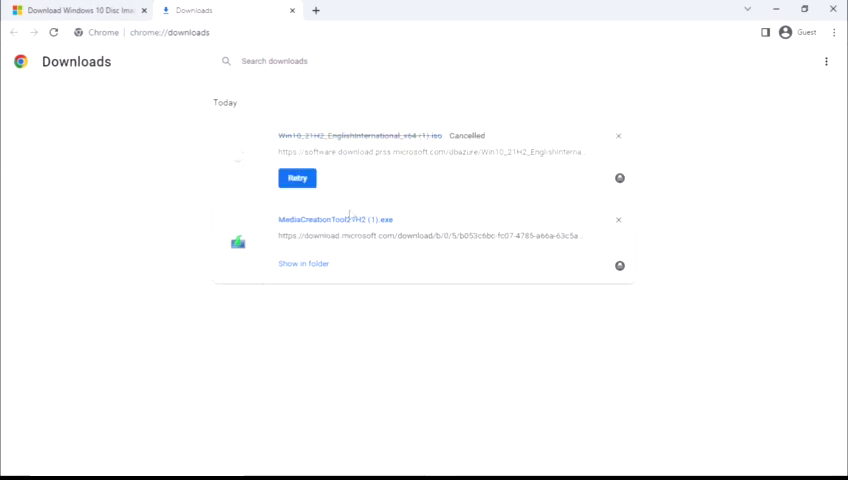